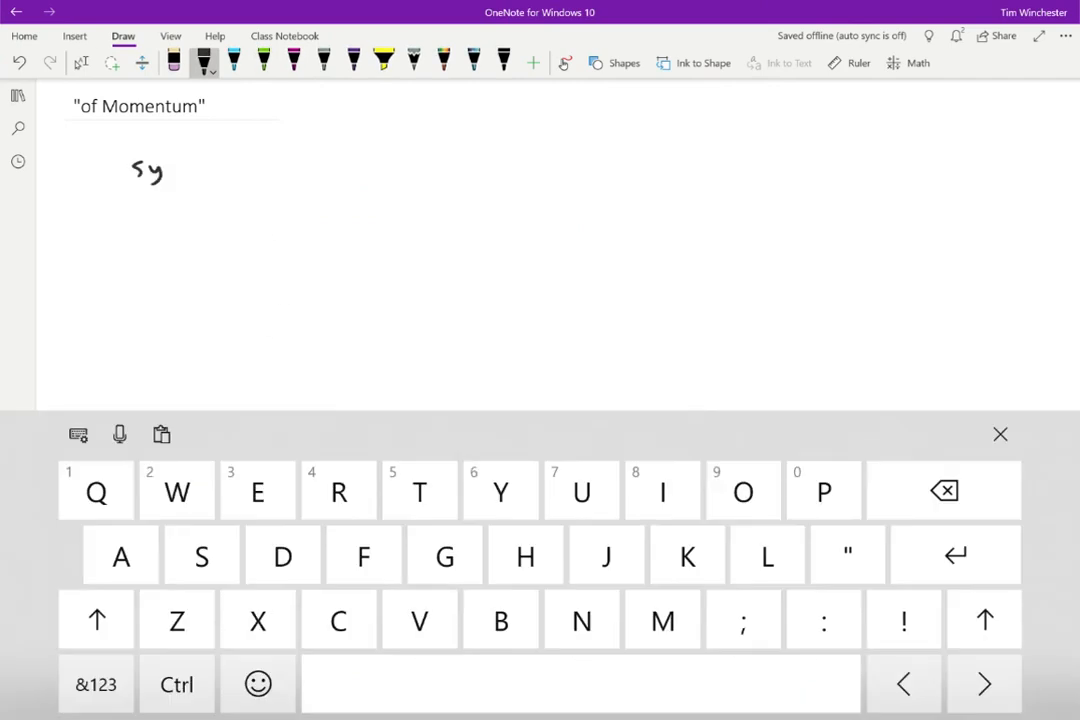
Dismiss the touch keyboard and handwrite the vector p⃗ after 'symbol:'.
left_click(999, 434)
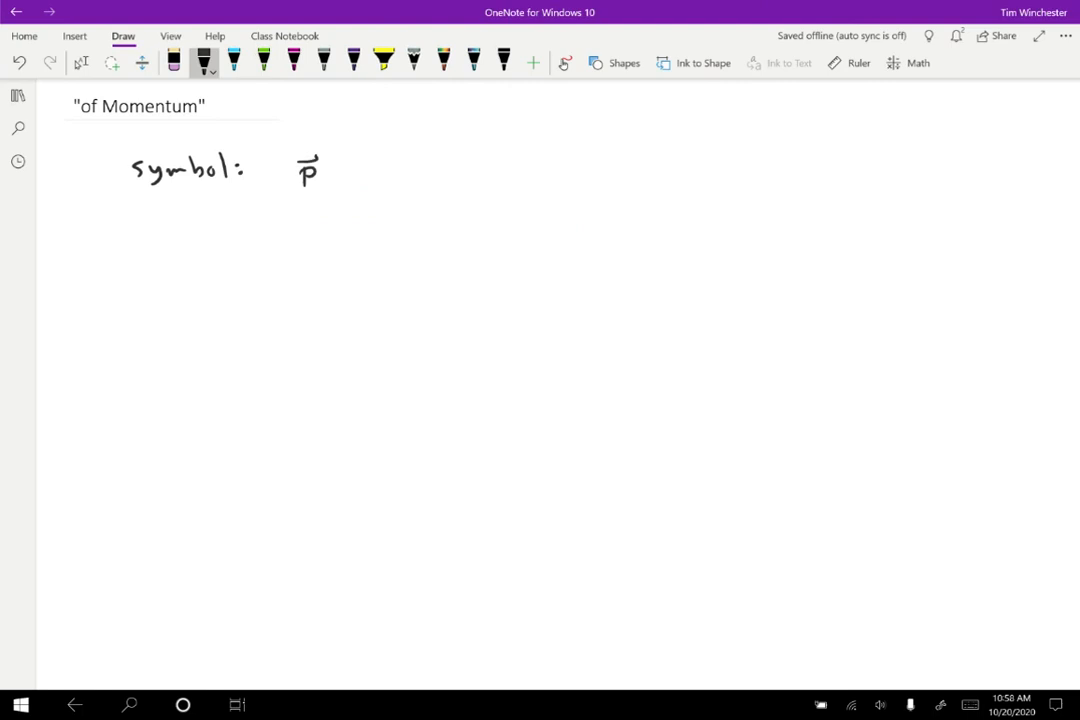
left_click_drag(208, 250, 222, 270)
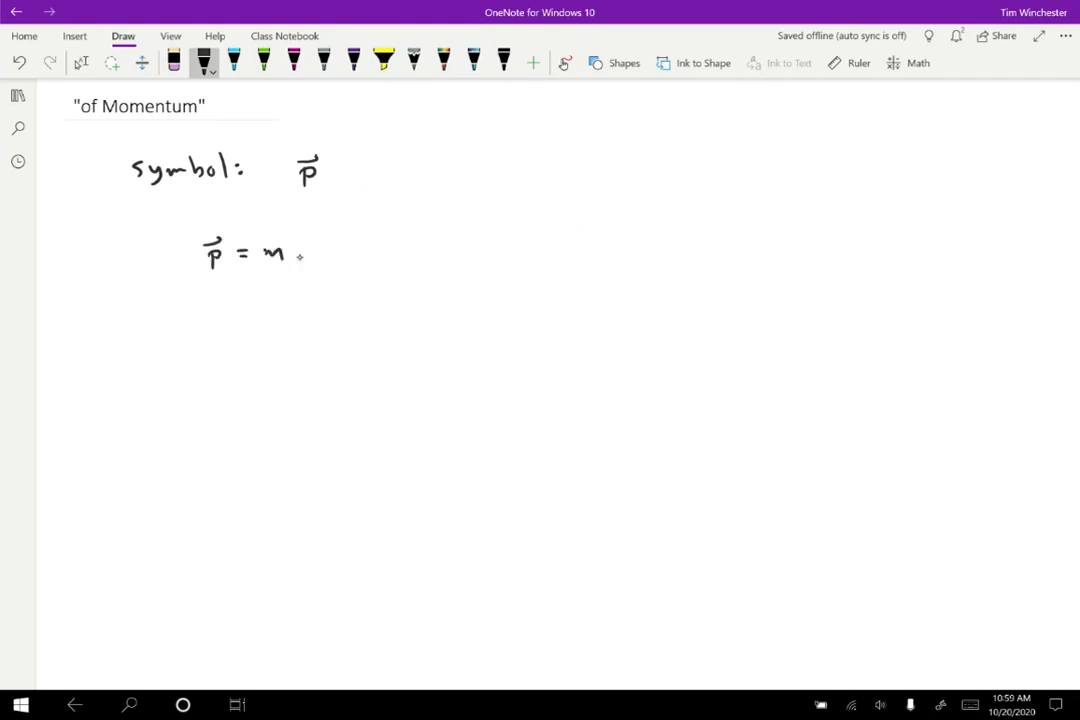
Finish 'p⃗ = mv⃗' and note '- vector' and '- units: kg m/s' beside it.
left_click_drag(298, 260, 310, 240)
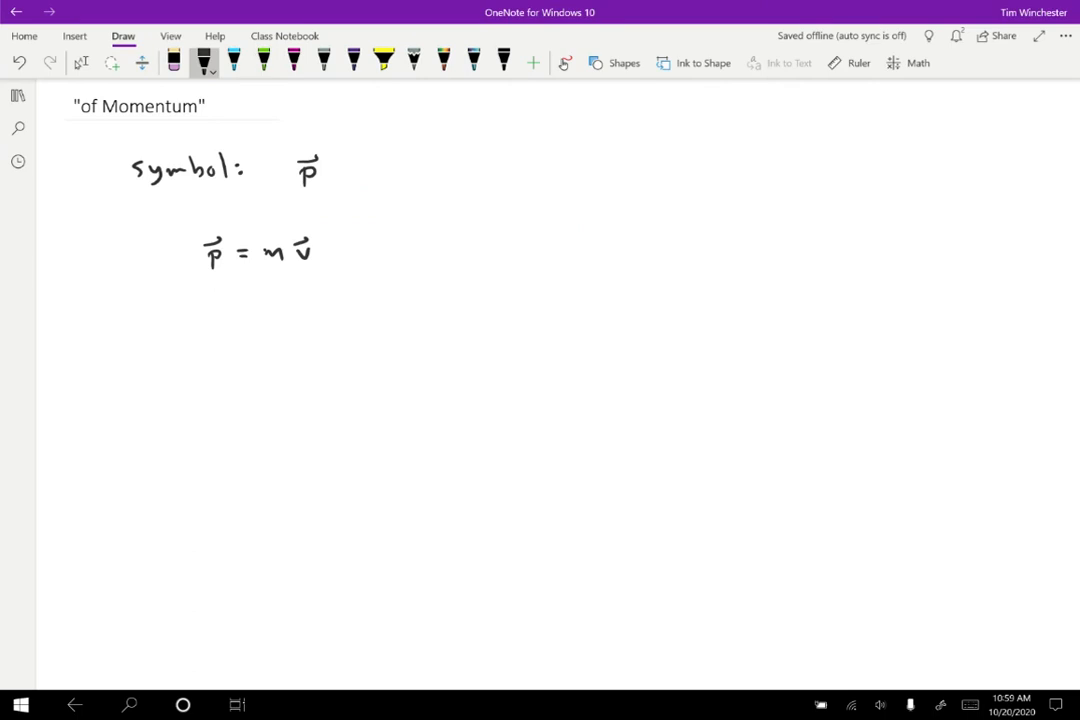
left_click_drag(425, 250, 485, 250)
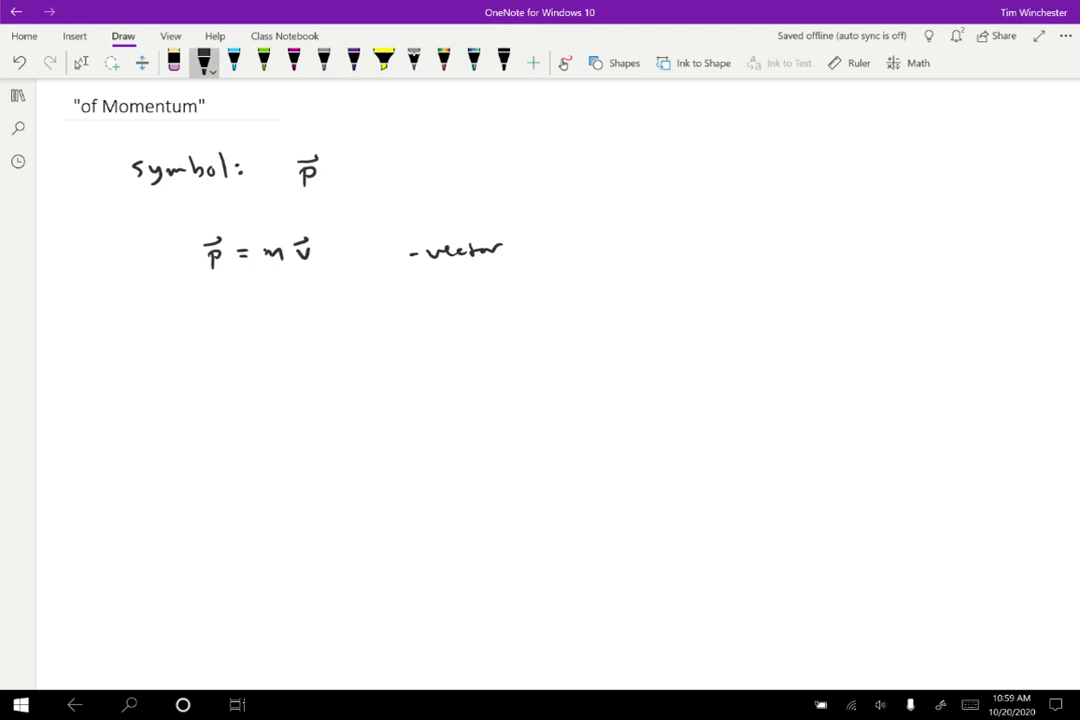
left_click_drag(410, 298, 500, 298)
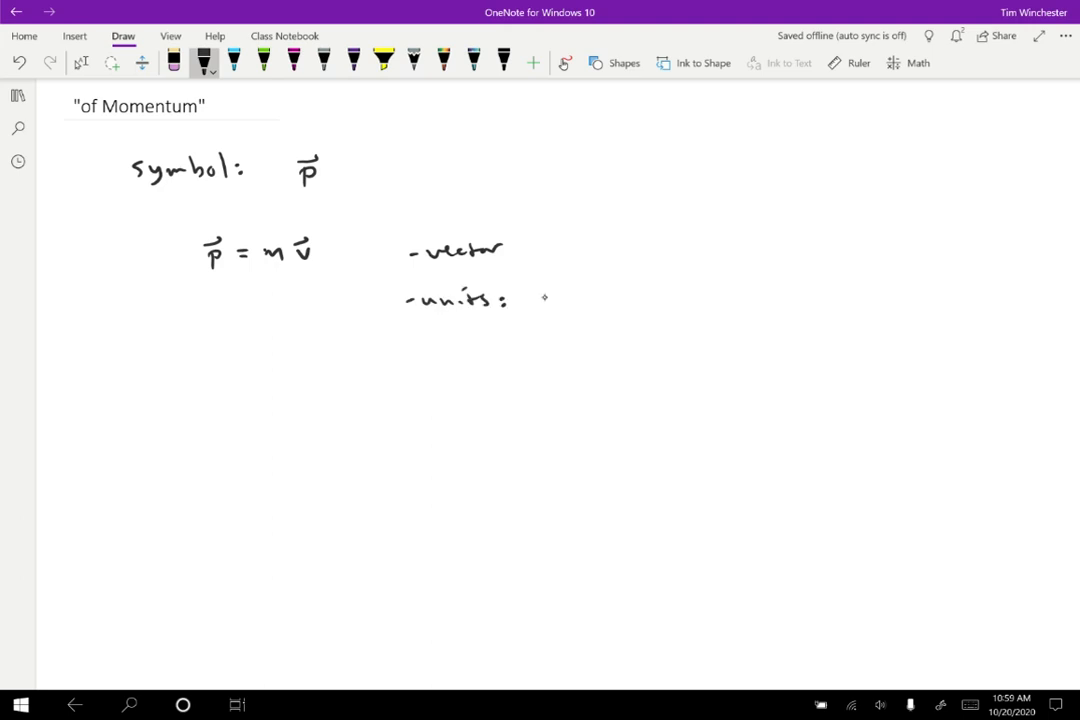
left_click_drag(540, 300, 615, 305)
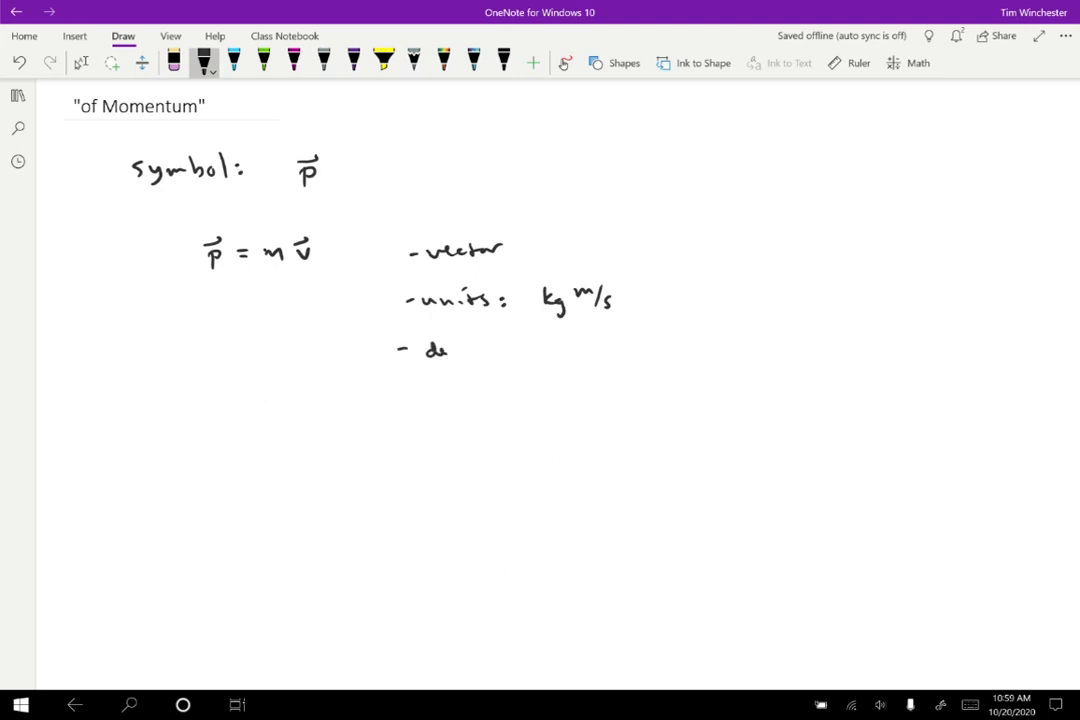
Add the property '- depends on ref frame' below the units.
left_click_drag(430, 350, 560, 352)
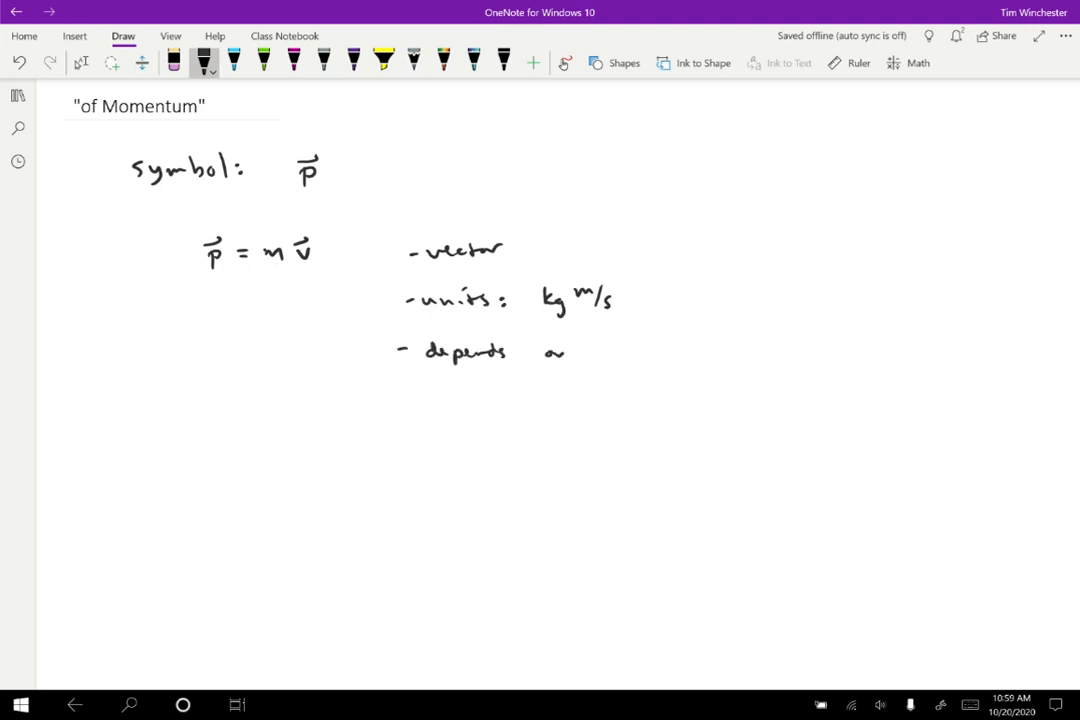
type("ref frav")
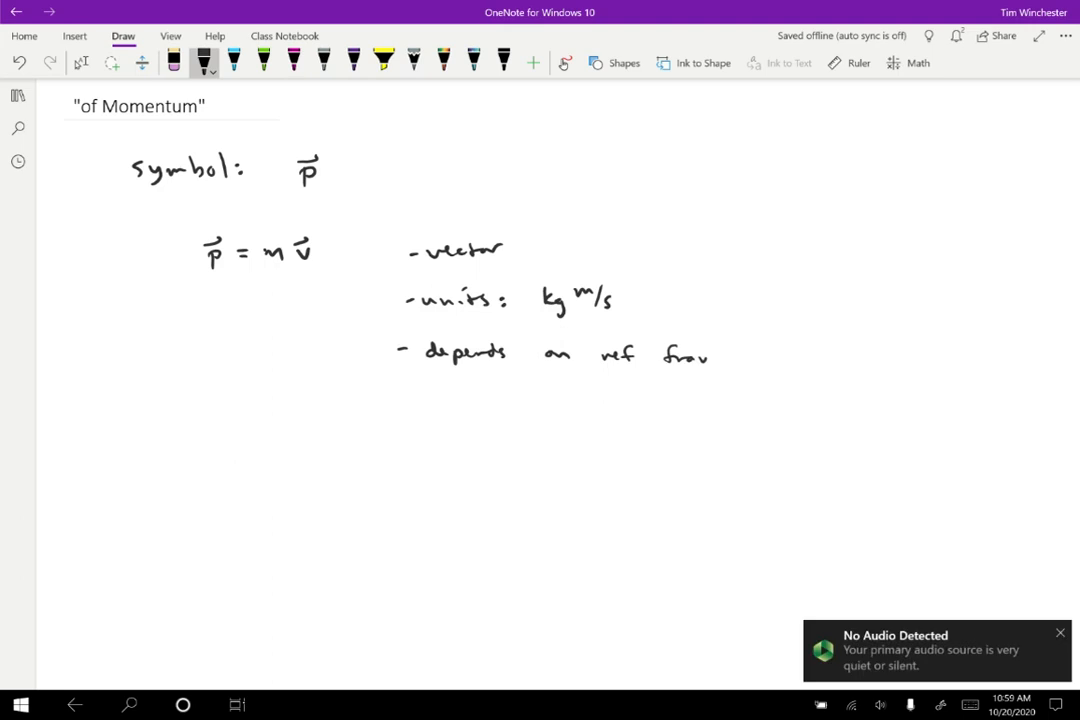
left_click_drag(690, 355, 730, 355)
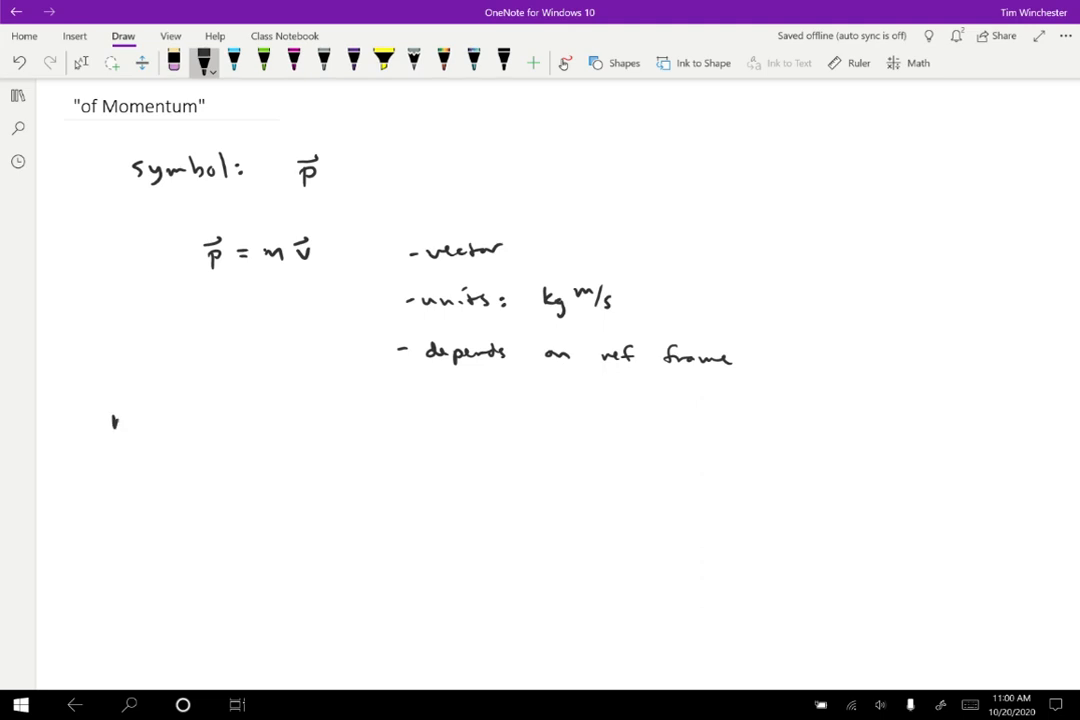
Handwrite the heading 'motivation: Original form for N2L:' below the properties.
type("motiva")
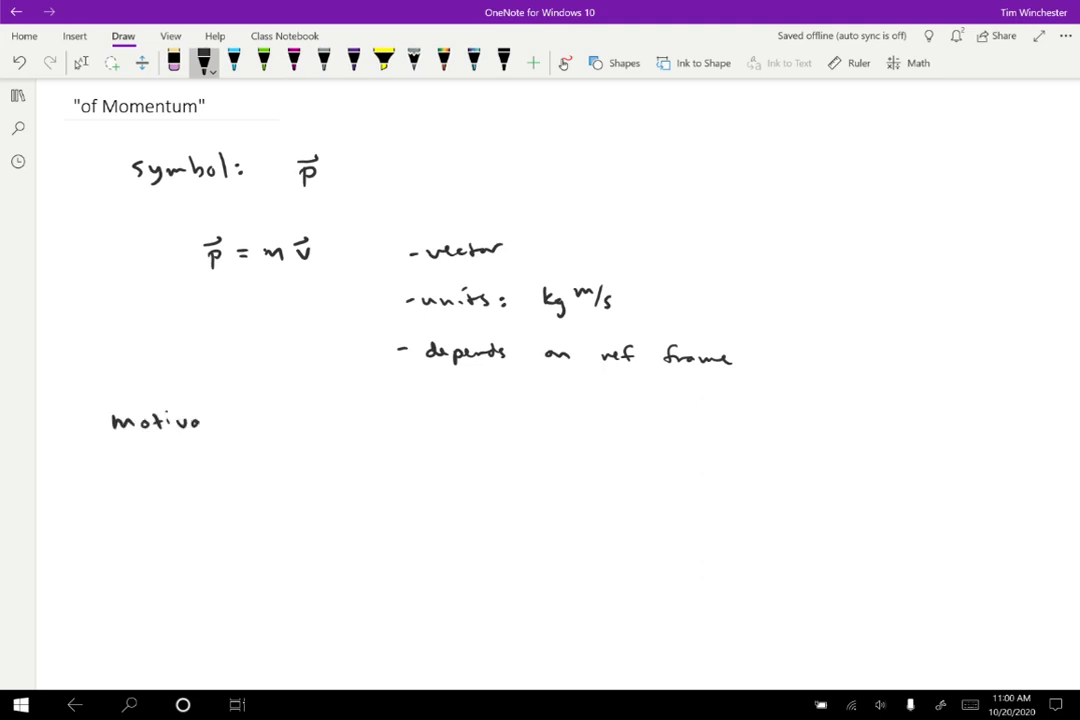
left_click_drag(200, 420, 265, 420)
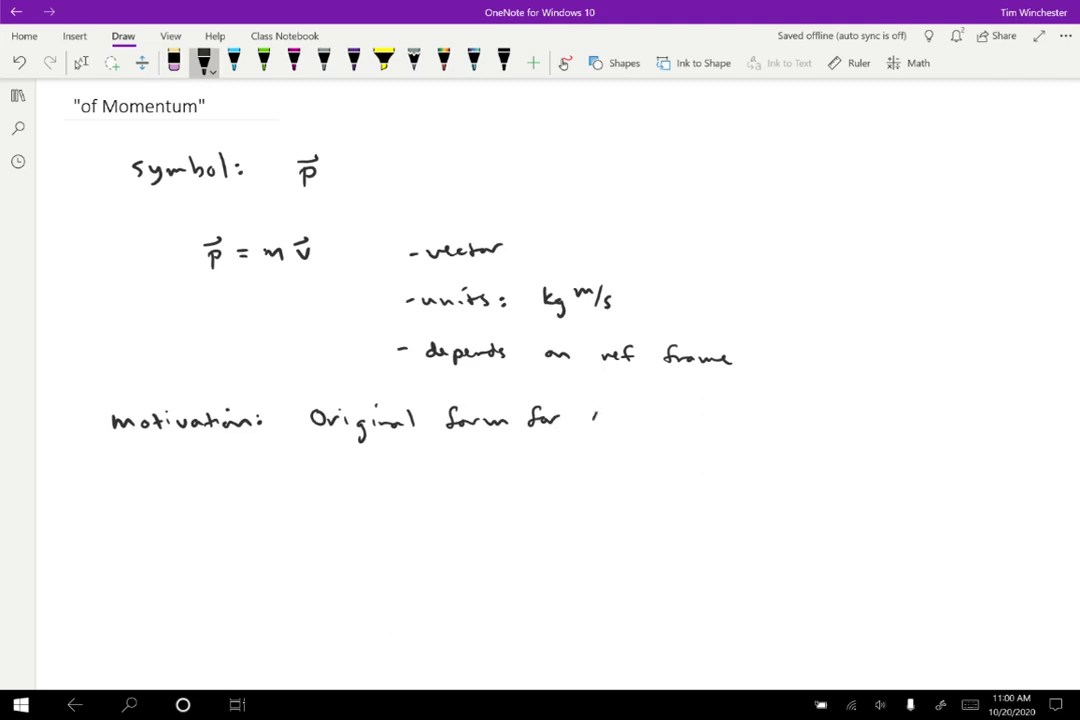
type("N2L :")
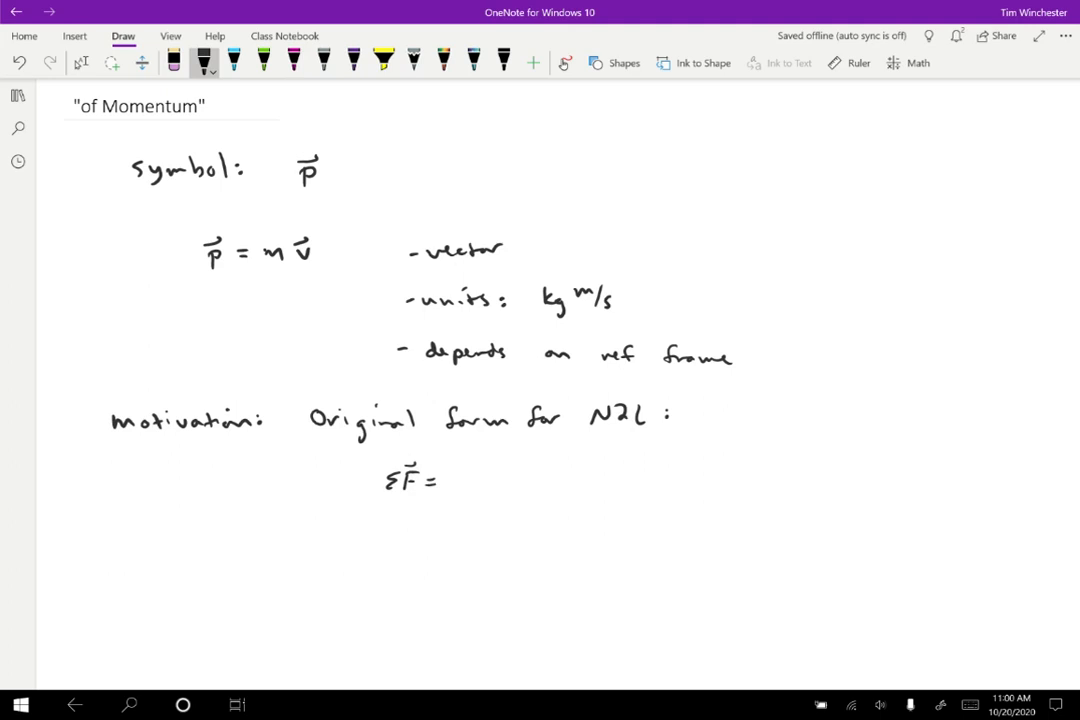
Write 'ΣF⃗ = d/dt p⃗' and begin '= d/dt (m' on the line beneath.
left_click_drag(455, 470, 465, 495)
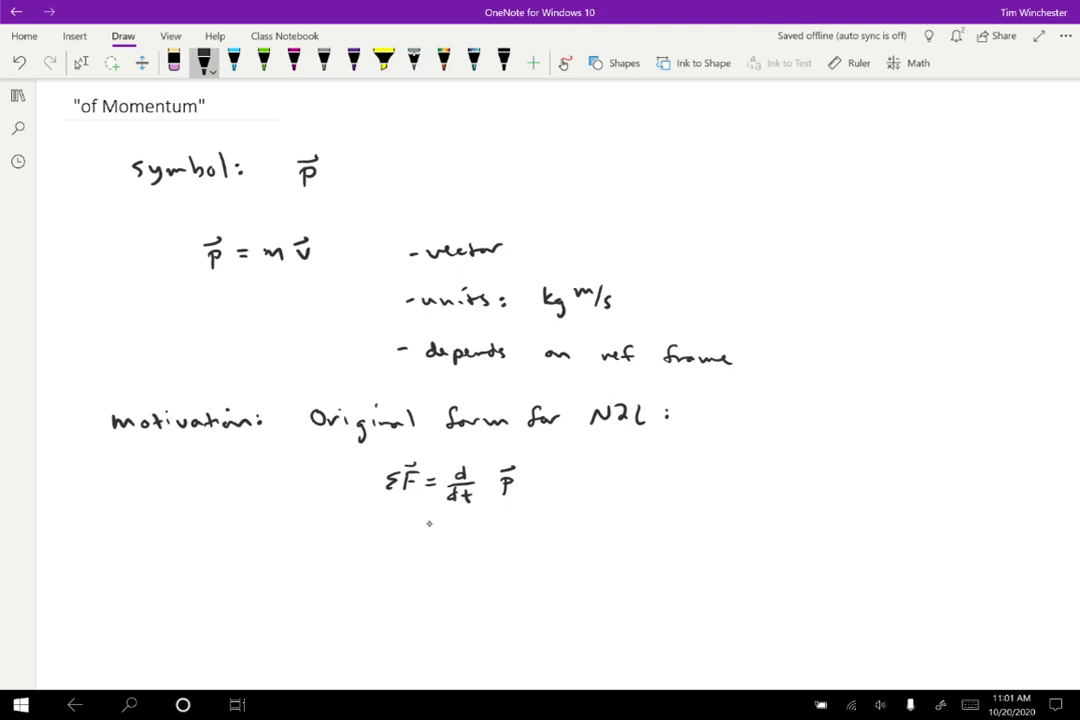
left_click_drag(420, 528, 455, 535)
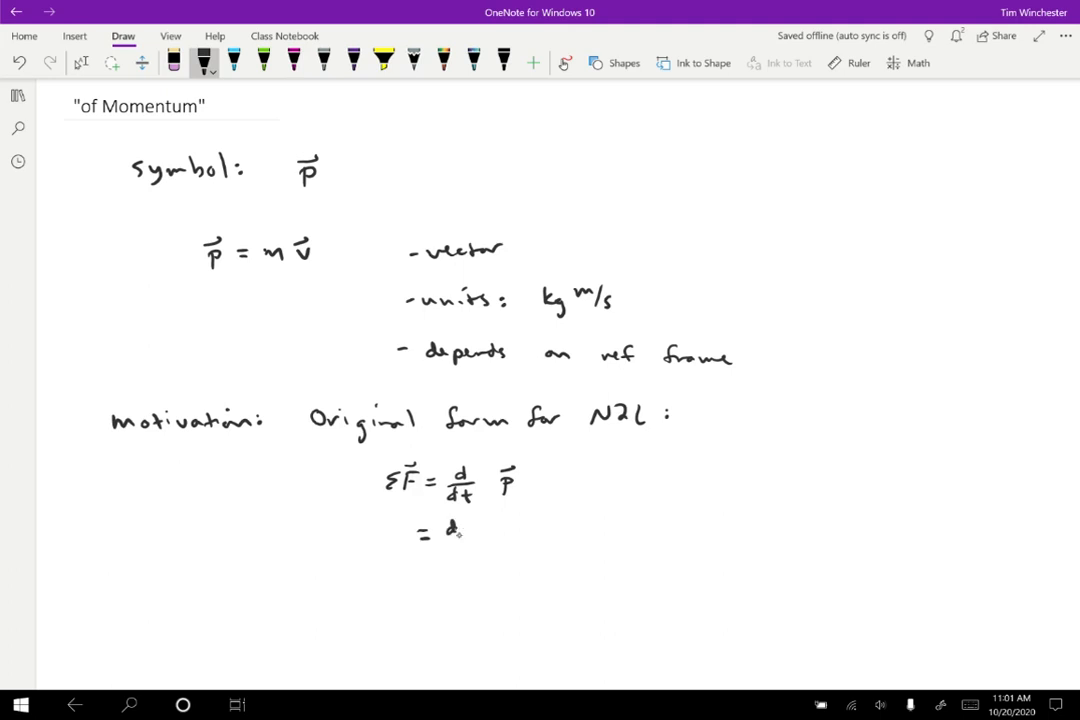
left_click_drag(440, 535, 510, 540)
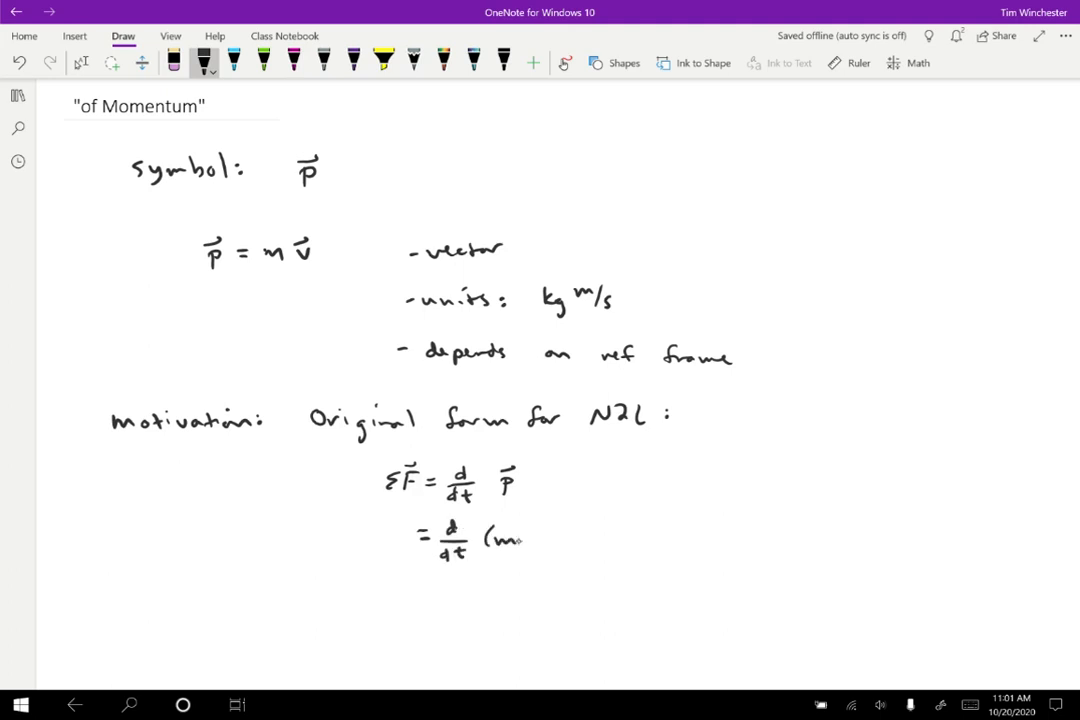